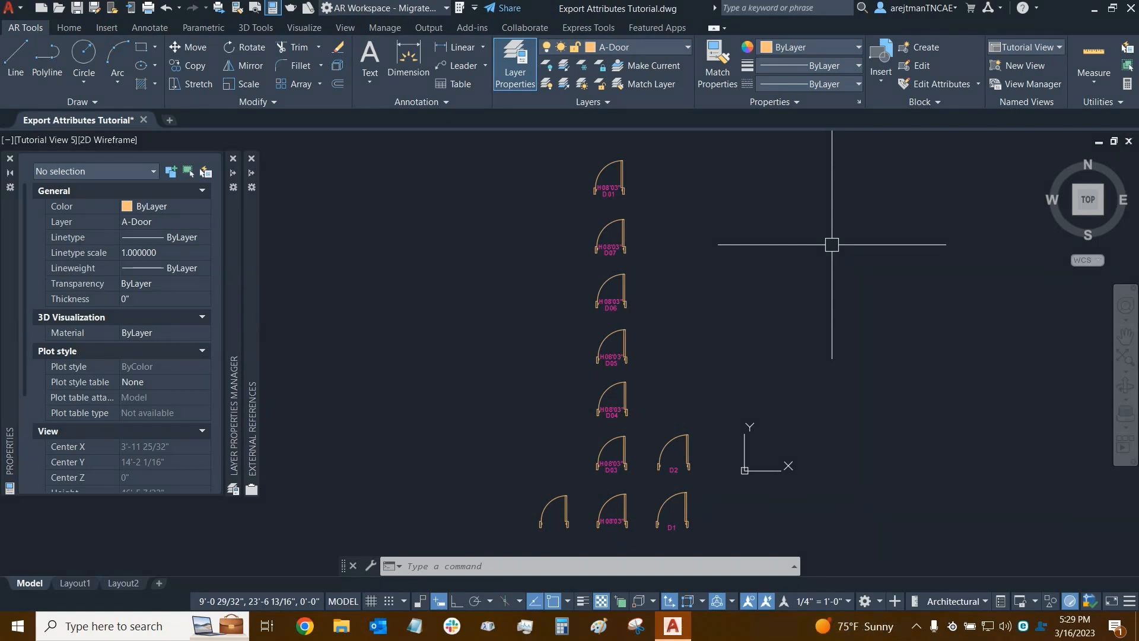
# - In BATTMAN, switch the door block's DXX attribute from Preset to Multiple lines
pyautogui.write('battman')
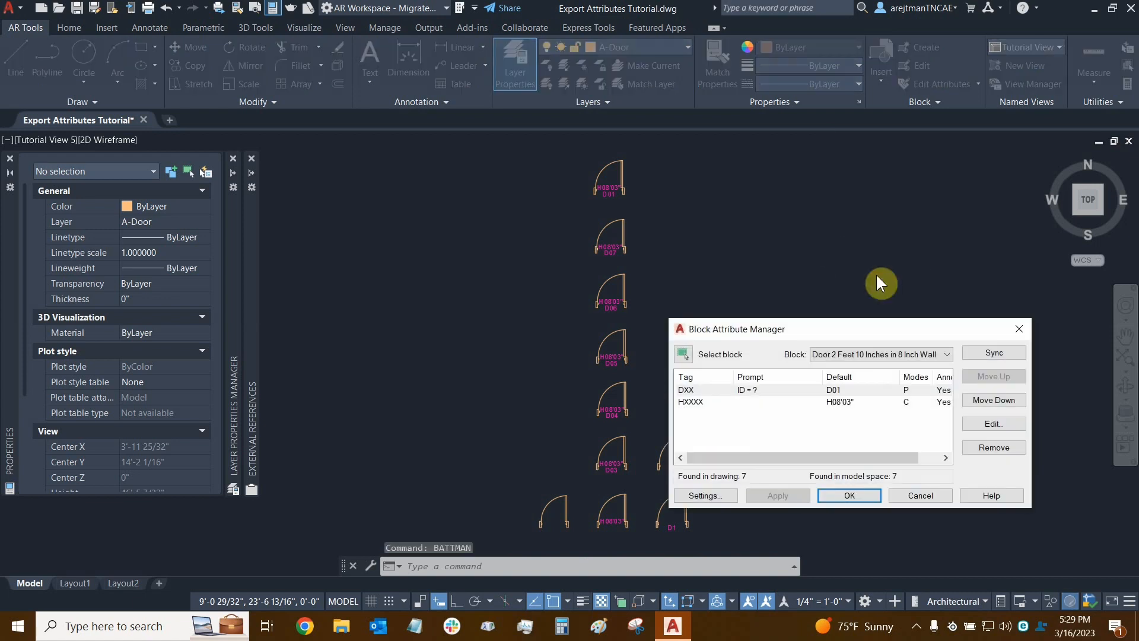
pyautogui.click(727, 391)
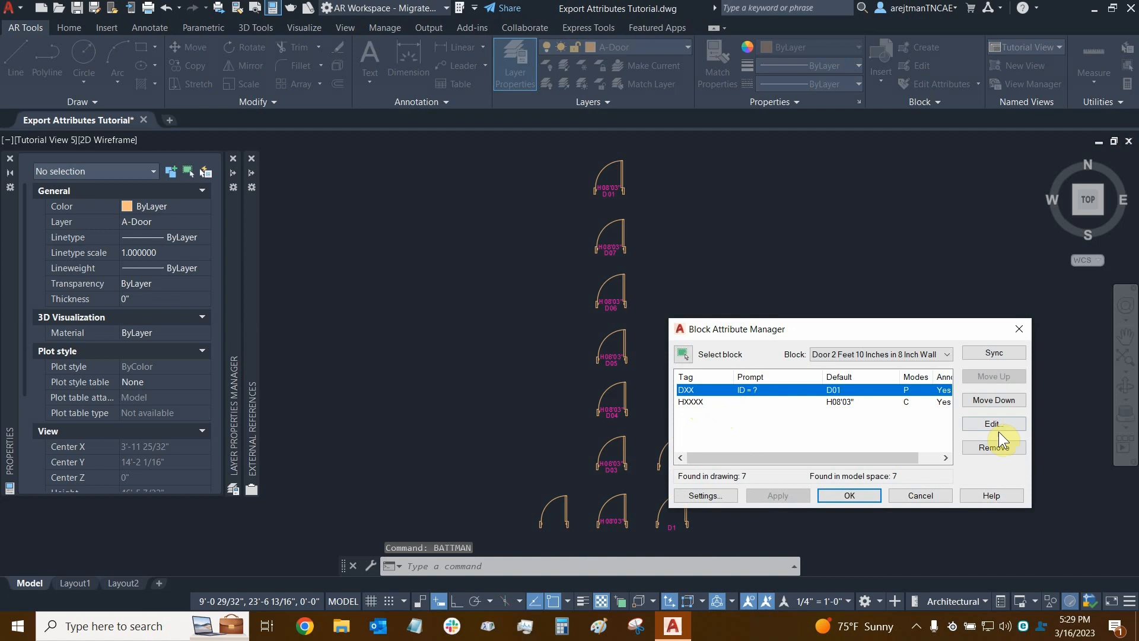
pyautogui.click(991, 424)
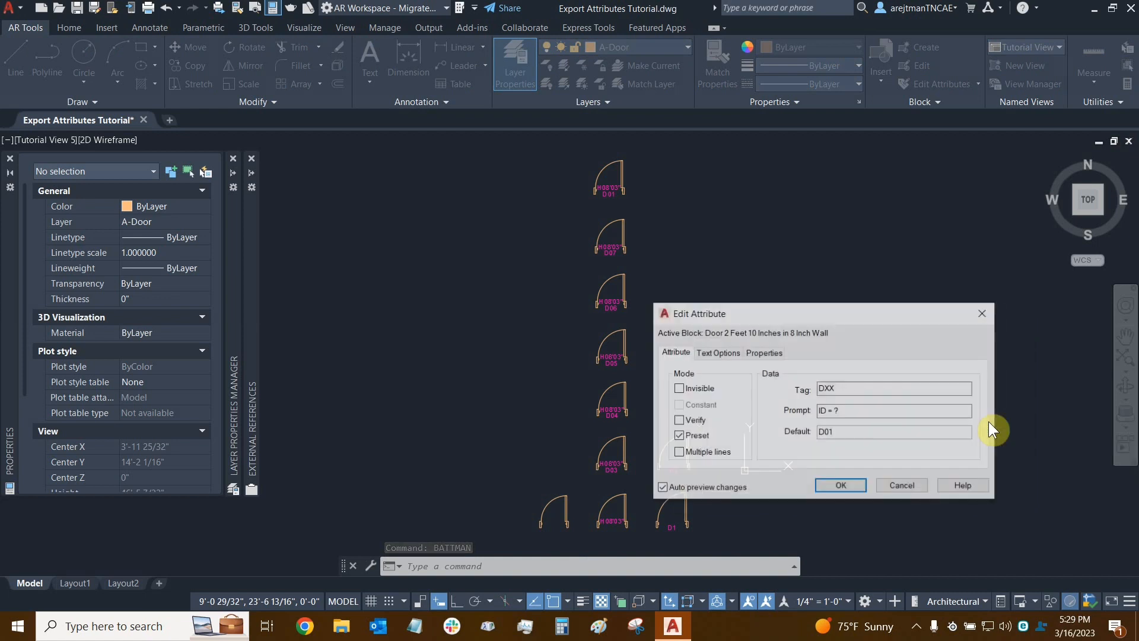
pyautogui.click(679, 434)
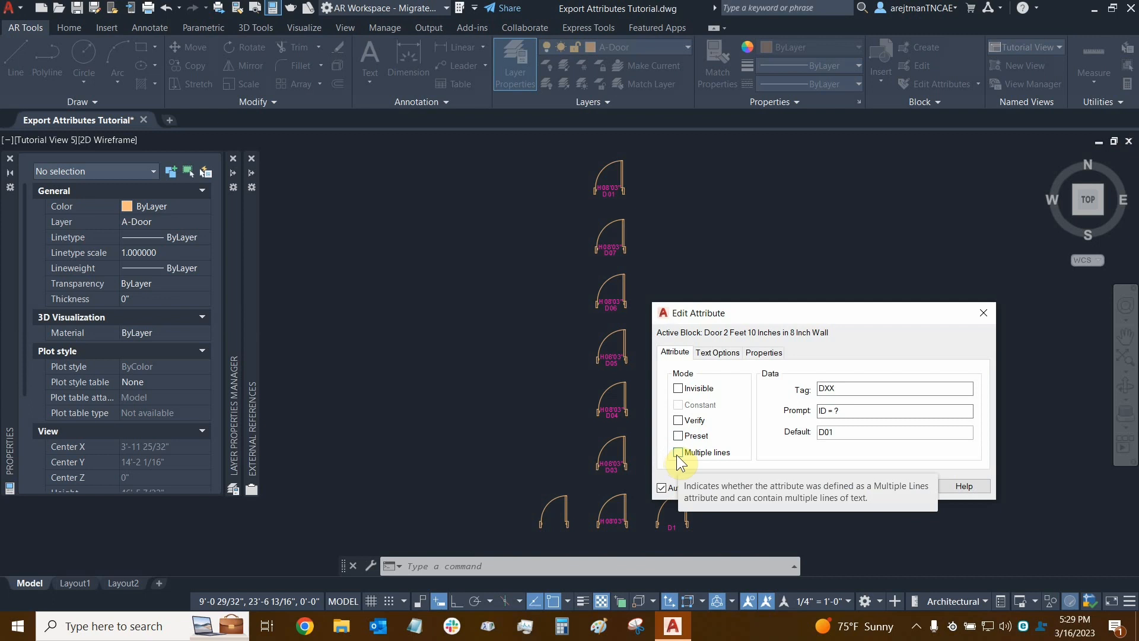
pyautogui.click(678, 452)
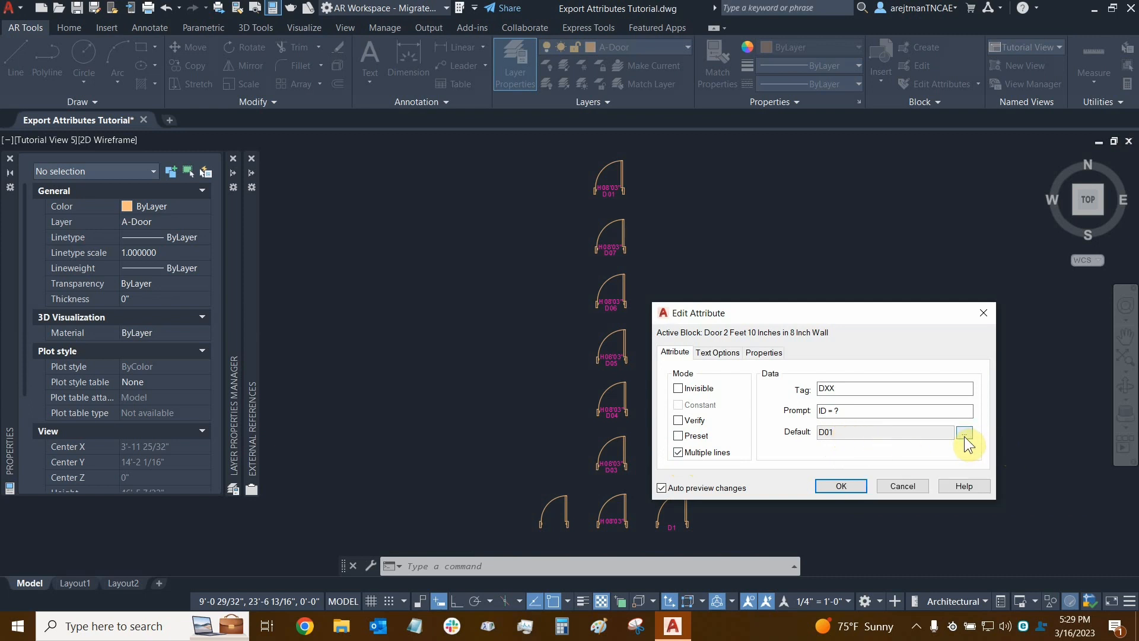
pyautogui.moveTo(966, 433)
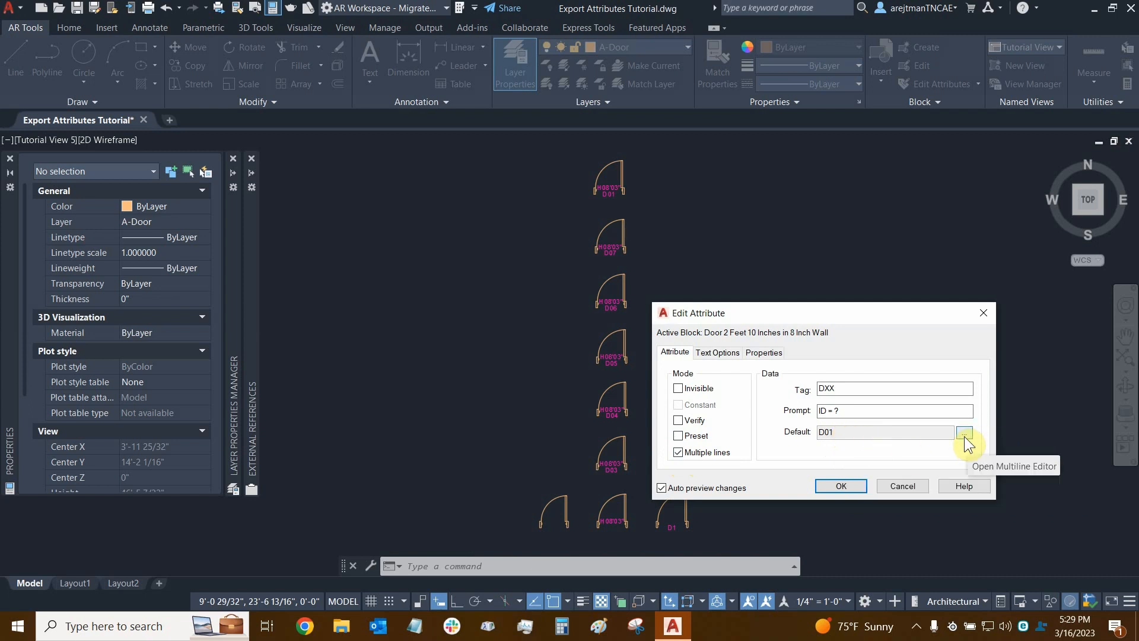
# - Open the D01 default in the multiline editor and widen its text box to about three inches
pyautogui.click(966, 431)
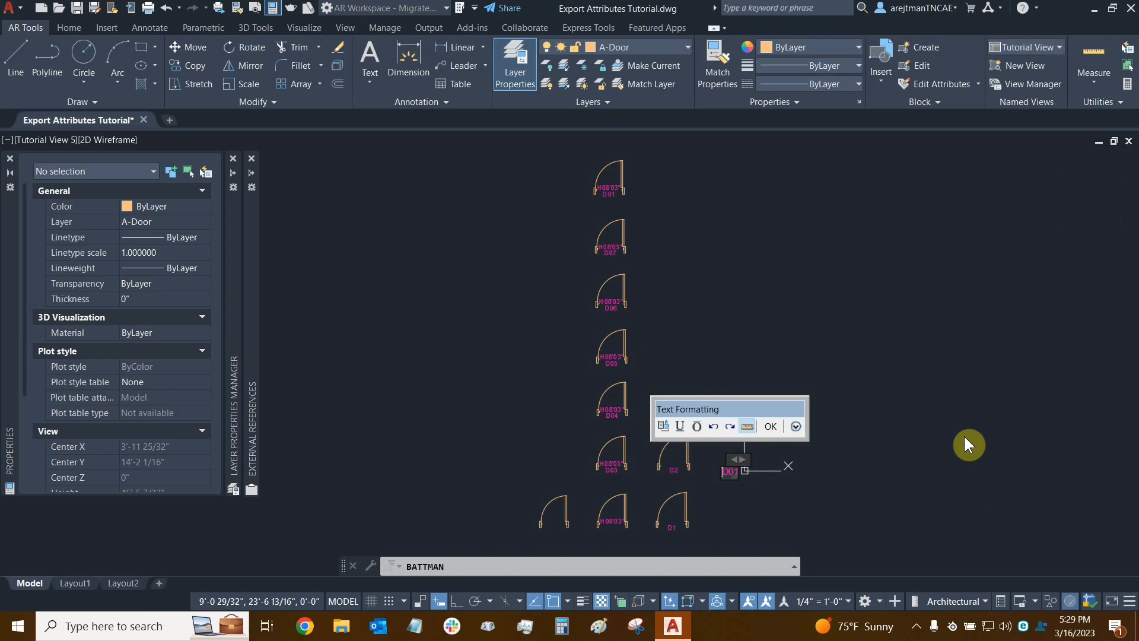
pyautogui.moveTo(1001, 440)
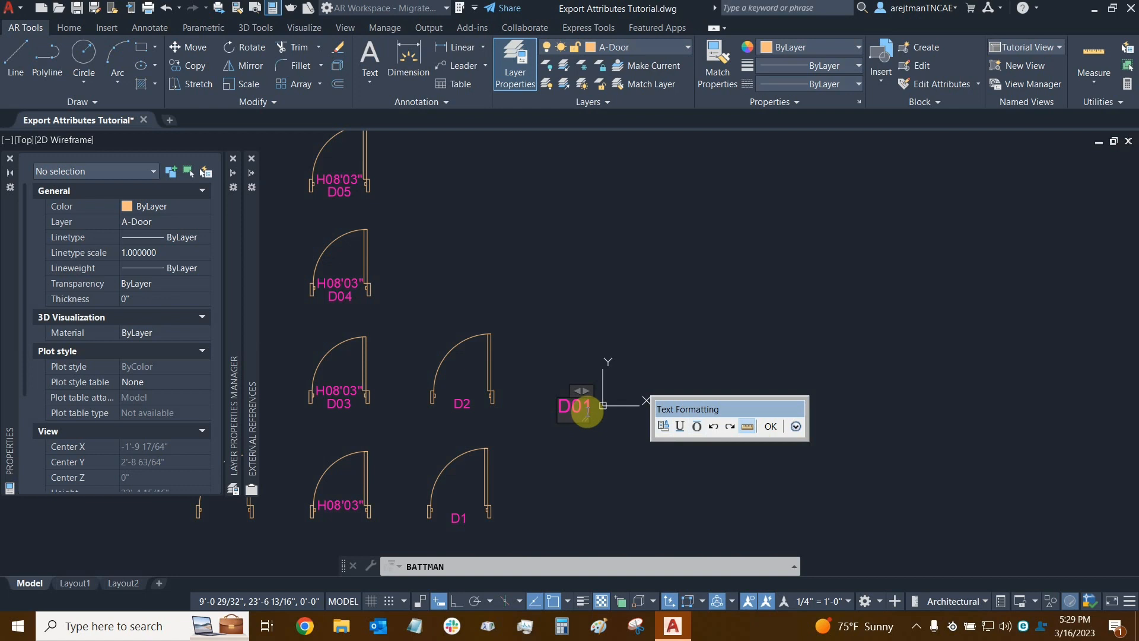
pyautogui.moveTo(747, 426)
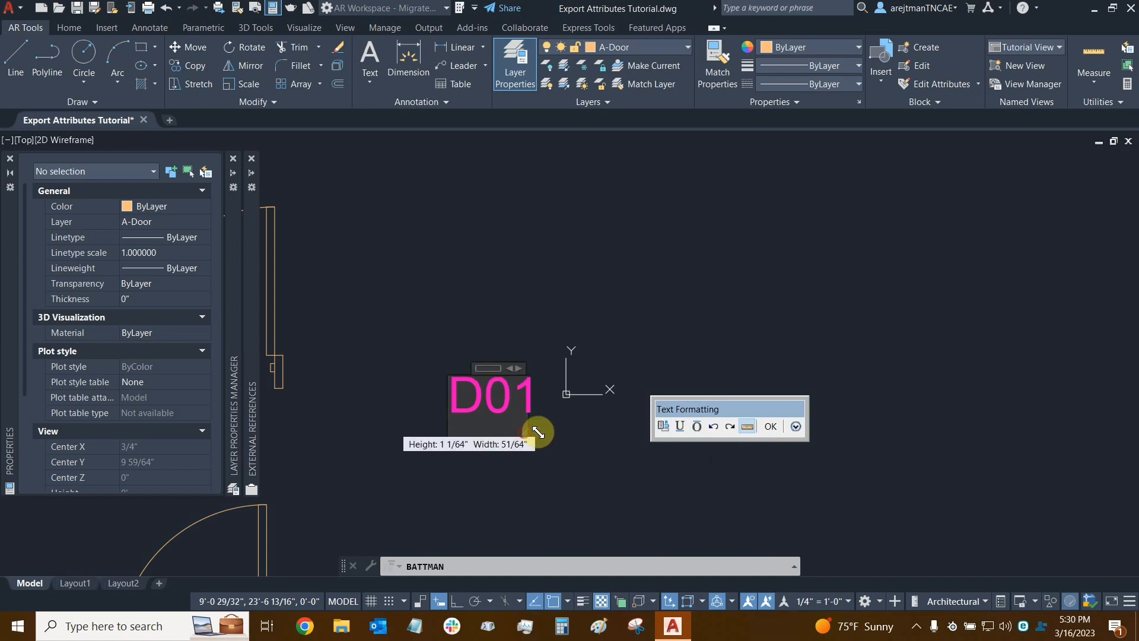
pyautogui.moveTo(538, 432); pyautogui.dragTo(596, 433)
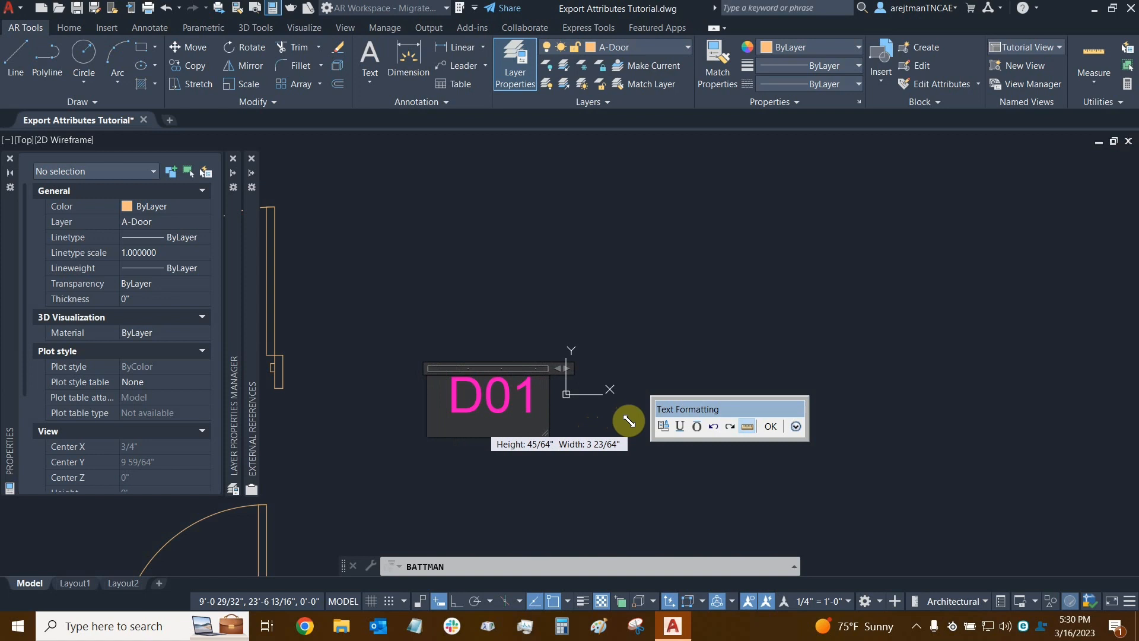
pyautogui.moveTo(629, 421); pyautogui.dragTo(647, 418)
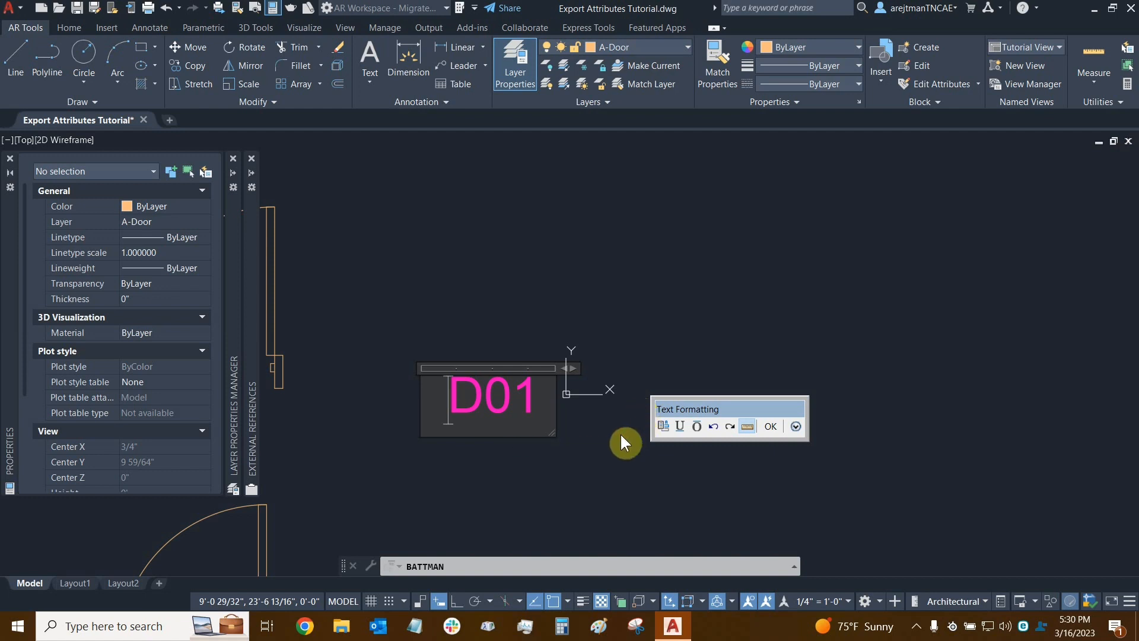
pyautogui.moveTo(623, 443)
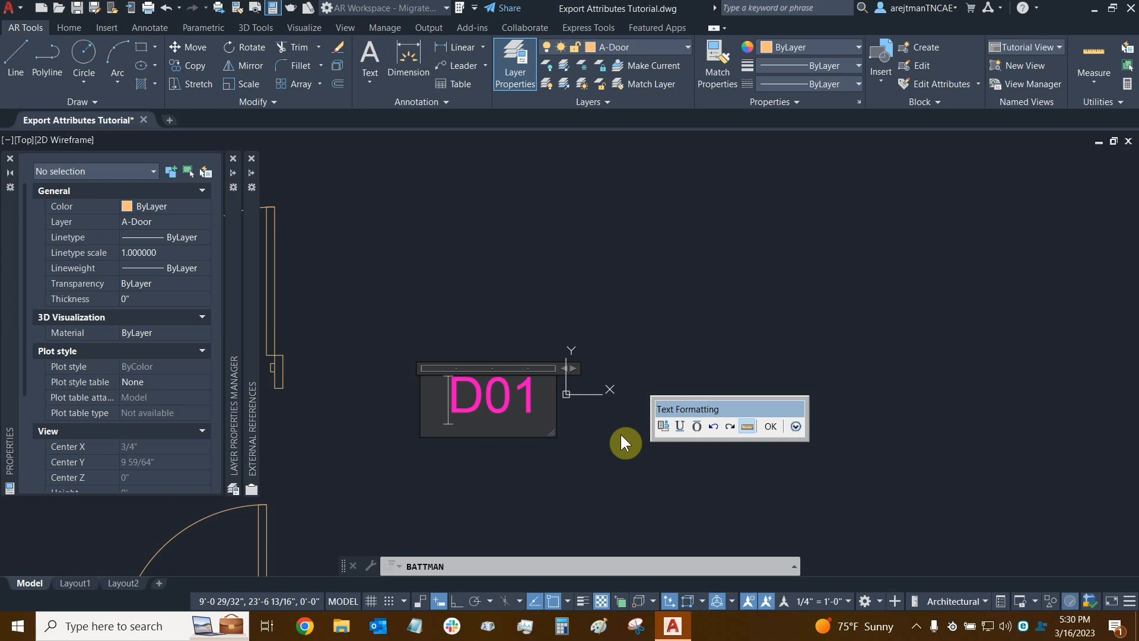
pyautogui.moveTo(796, 426)
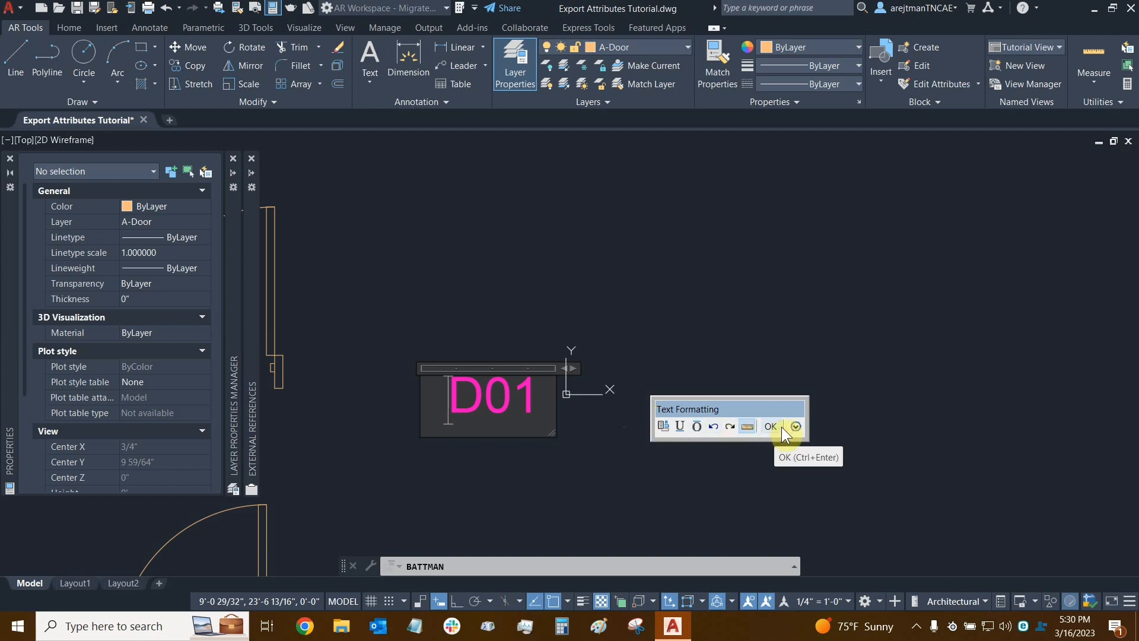
# - Show the multiline text editor's extra options list
pyautogui.click(795, 426)
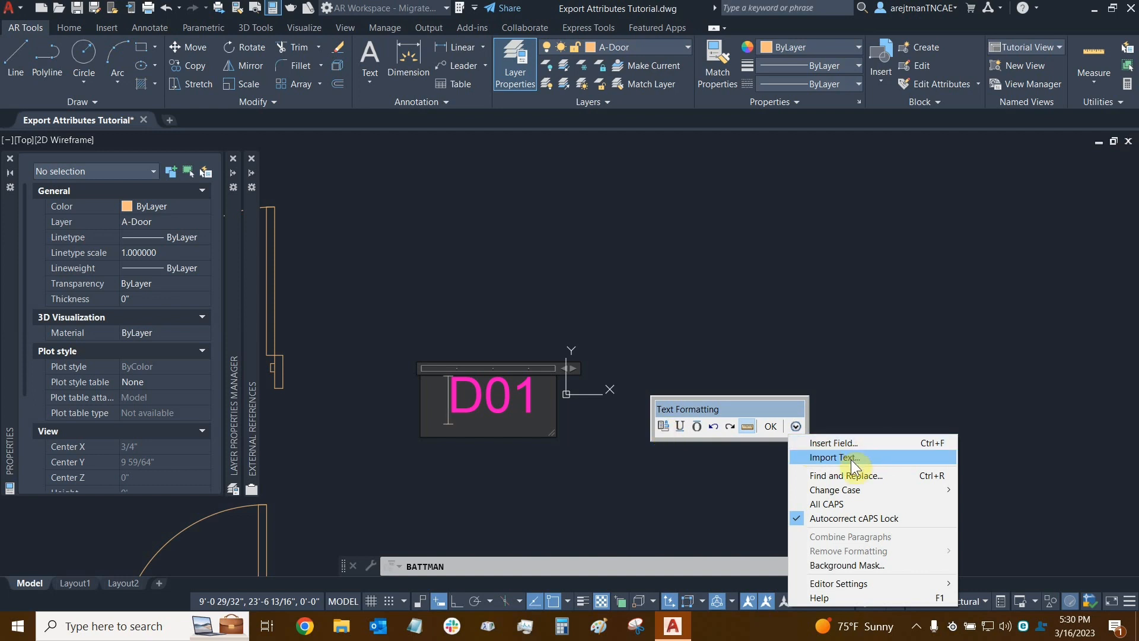
pyautogui.moveTo(854, 480)
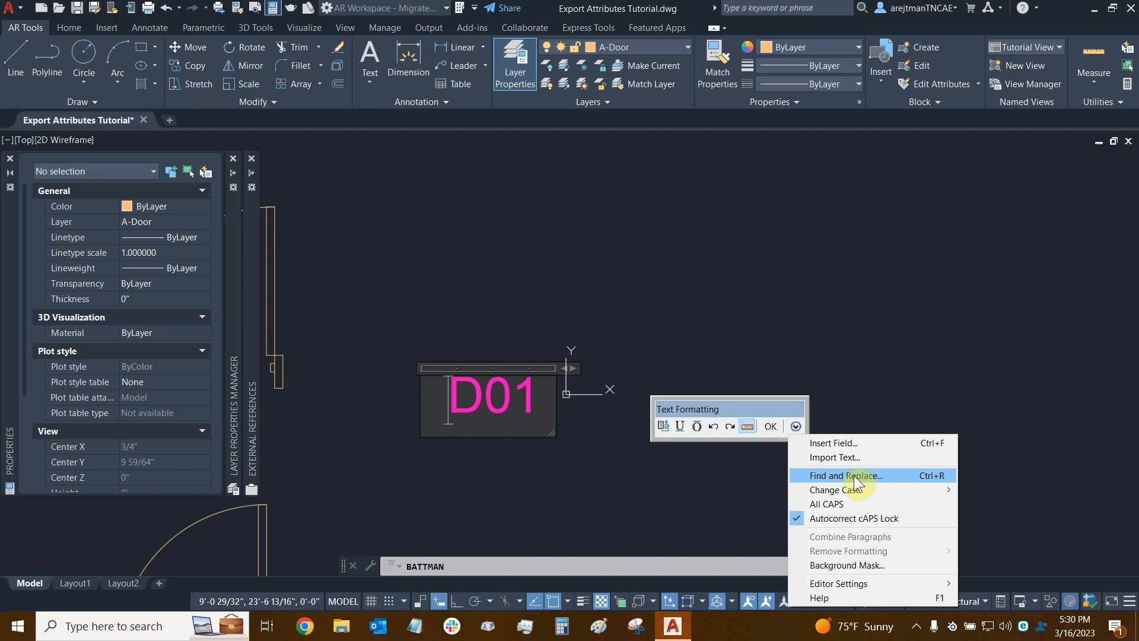
pyautogui.moveTo(887, 487)
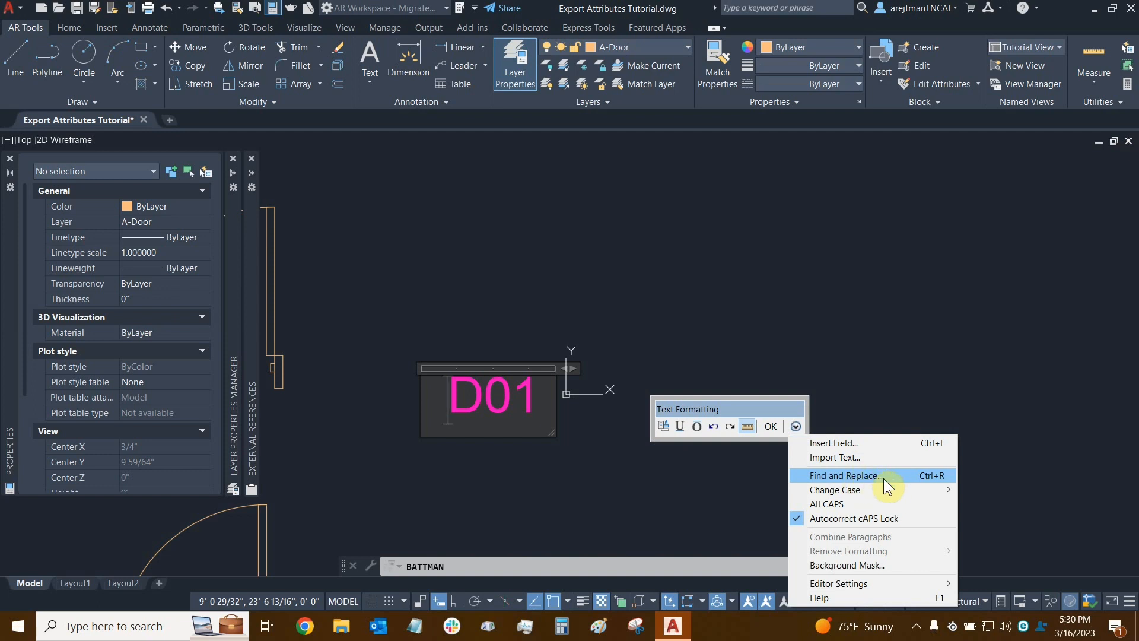
pyautogui.moveTo(865, 490)
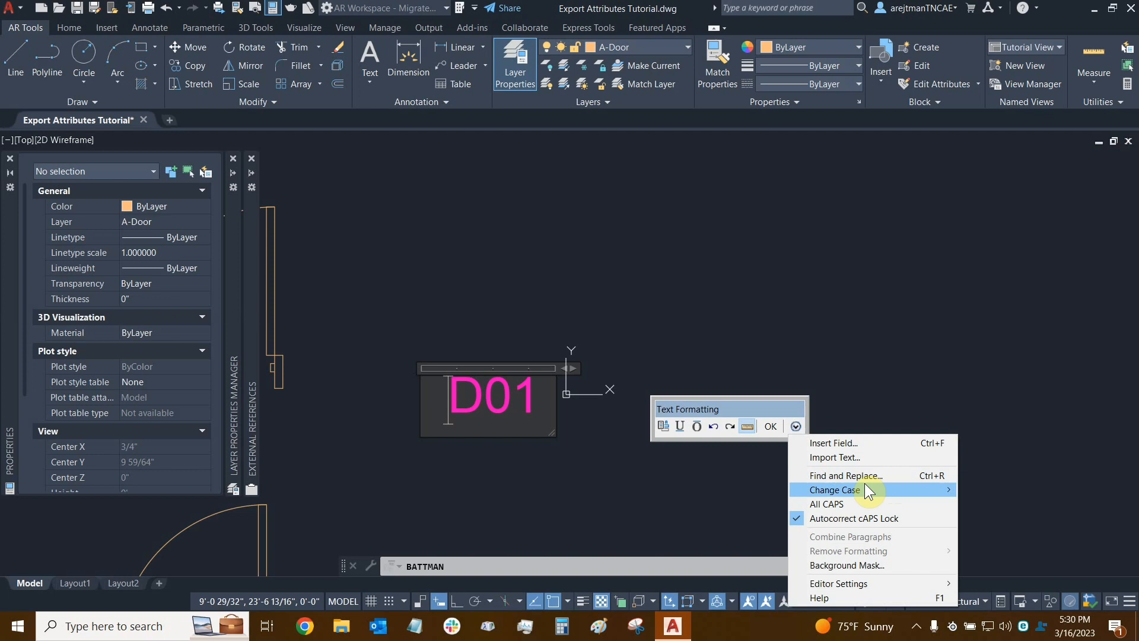
pyautogui.moveTo(857, 505)
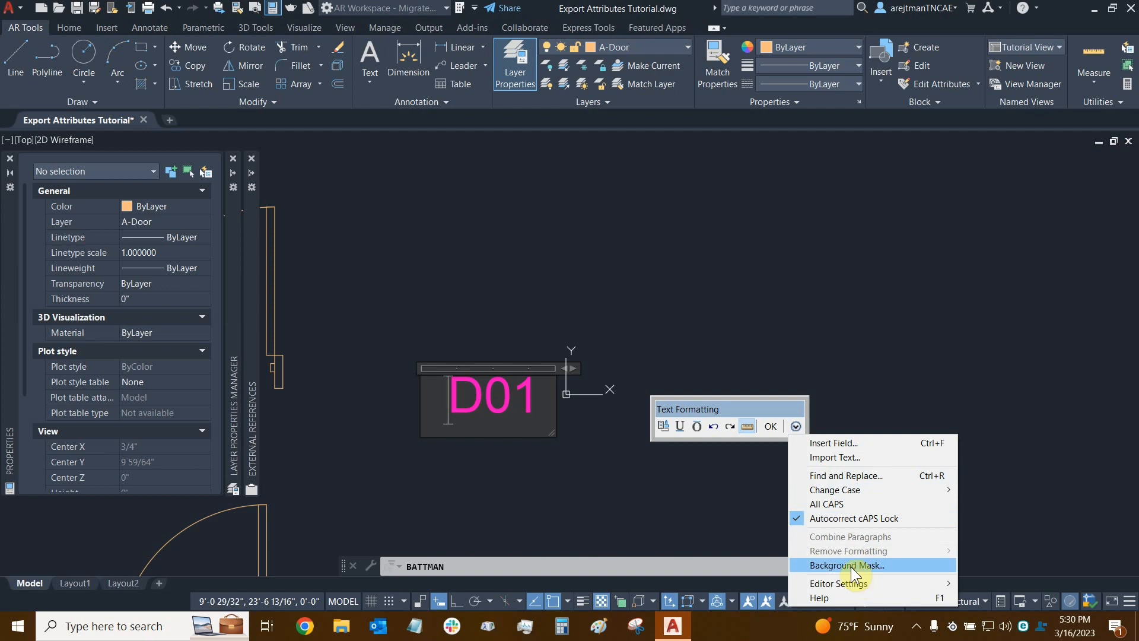
pyautogui.moveTo(839, 583)
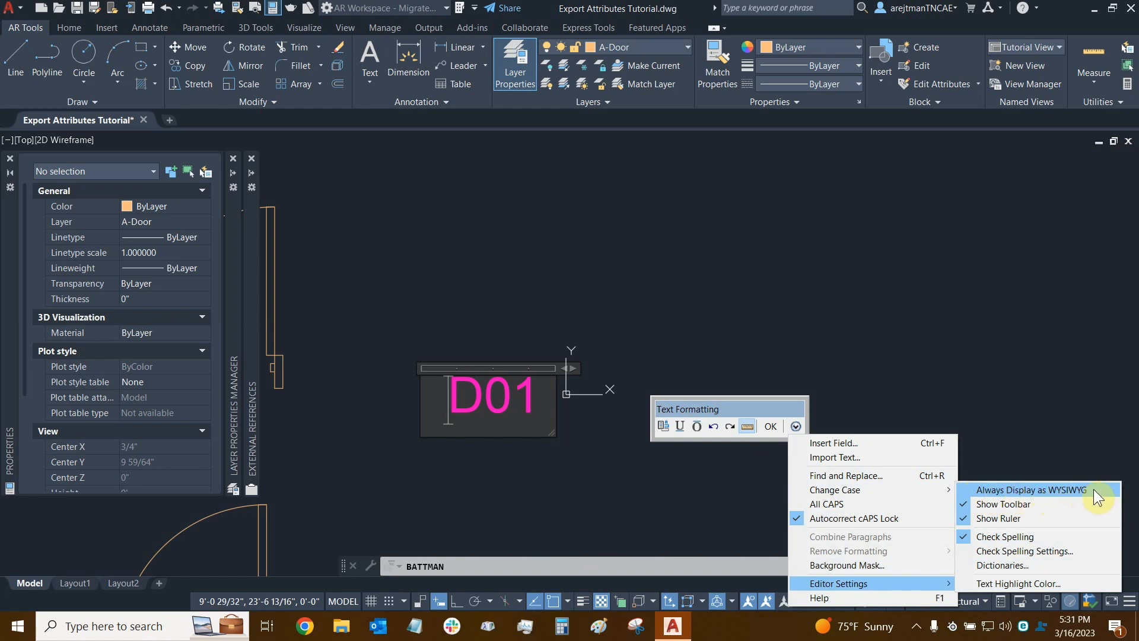
pyautogui.moveTo(1043, 505)
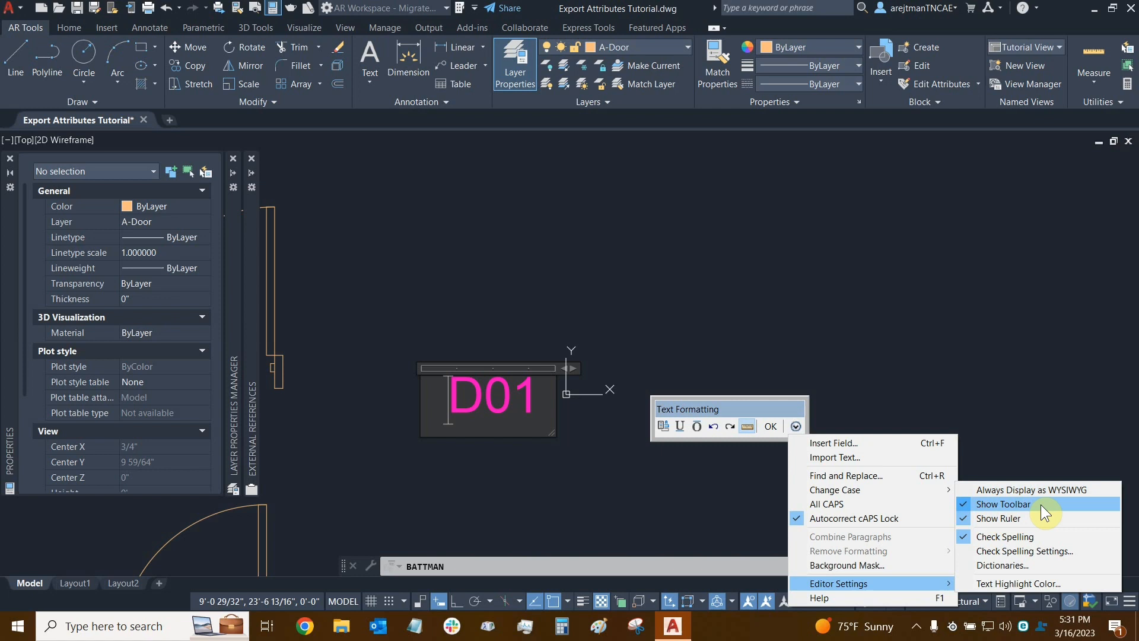
pyautogui.moveTo(1025, 551)
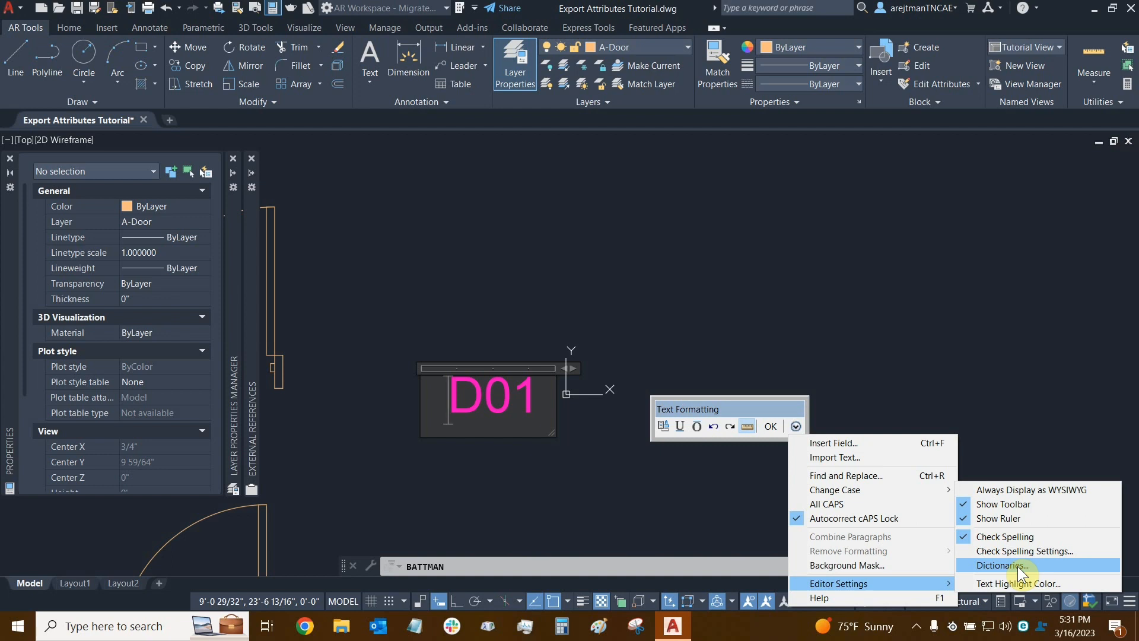
pyautogui.moveTo(1022, 582)
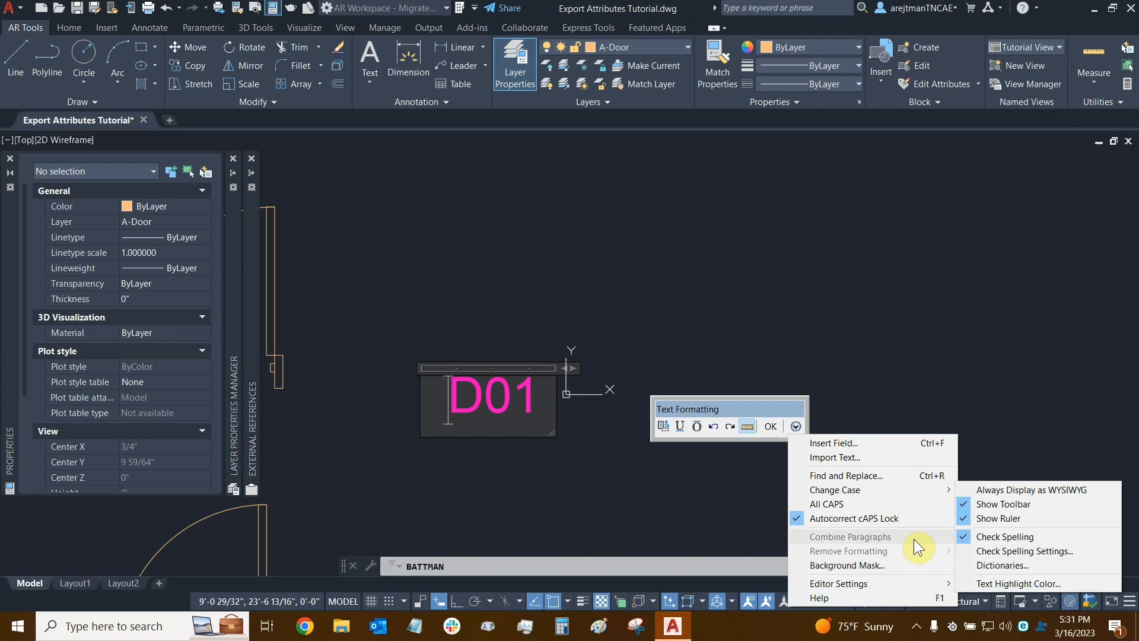
pyautogui.moveTo(848, 566)
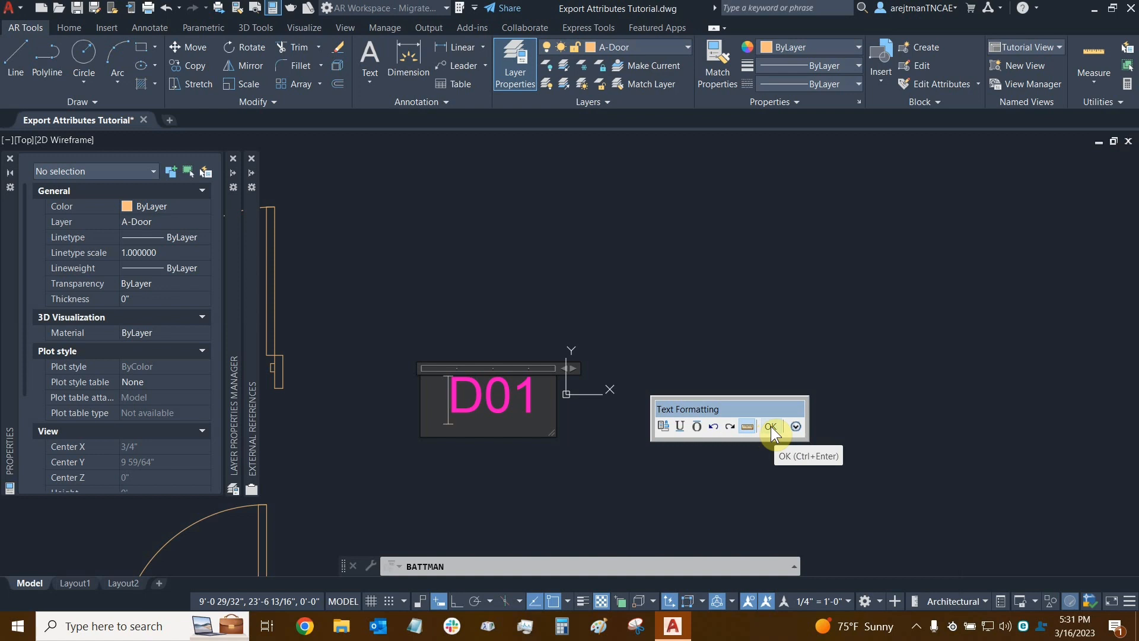
# - Replace the DXX default with the two lines D1001 and WOOD
pyautogui.click(770, 427)
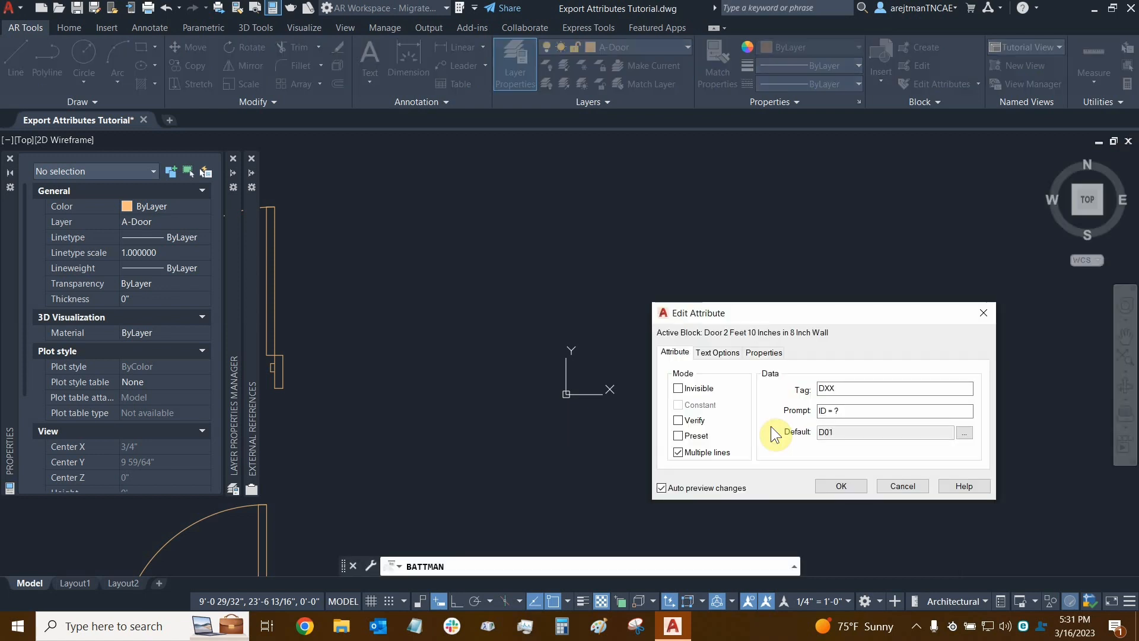
pyautogui.moveTo(713, 342)
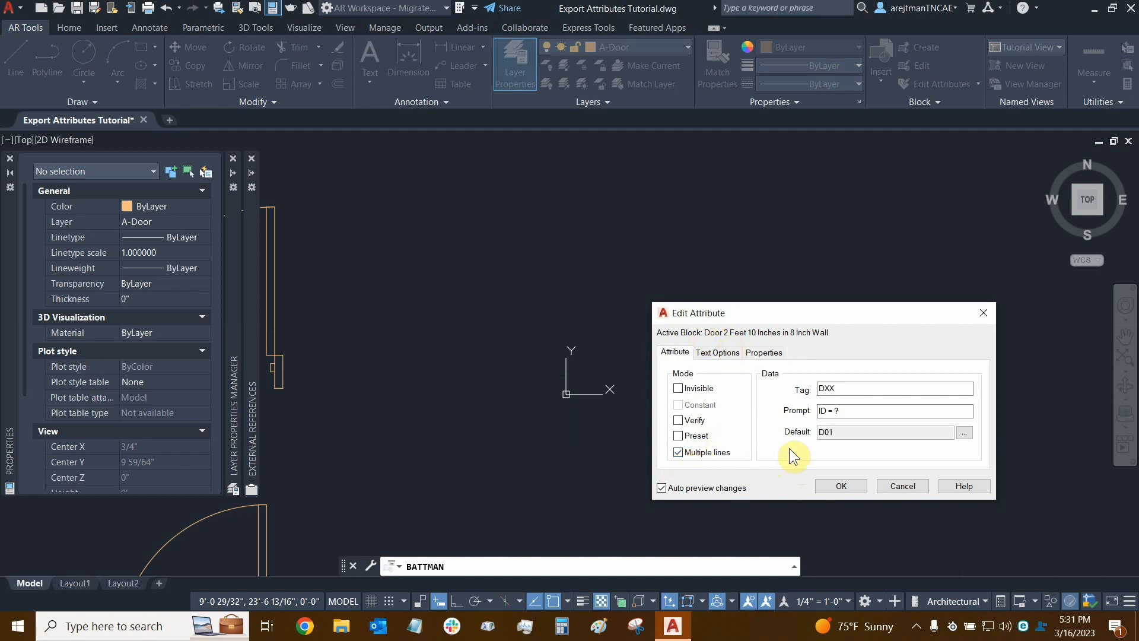
pyautogui.moveTo(964, 437)
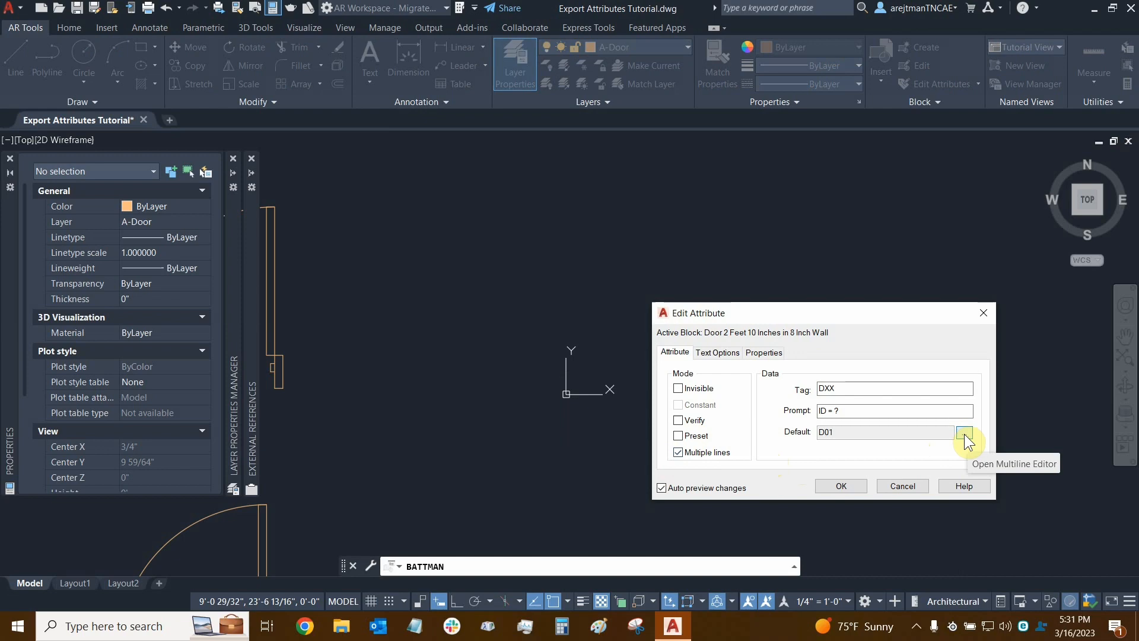
pyautogui.click(880, 431)
pyautogui.write('10')
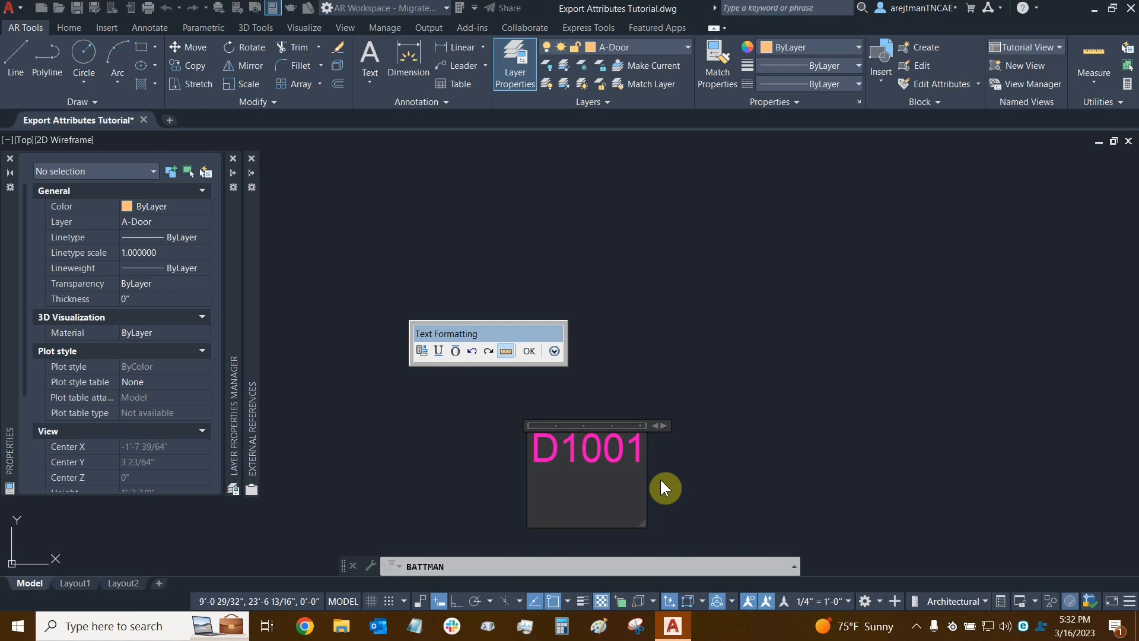
pyautogui.write('WOOD')
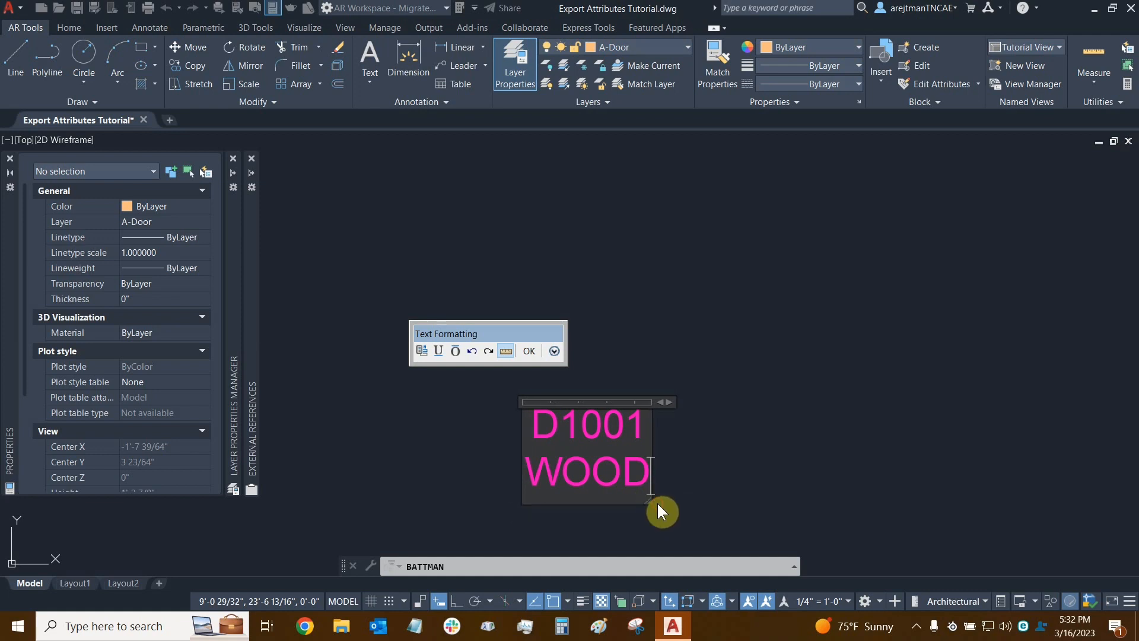
pyautogui.click(528, 351)
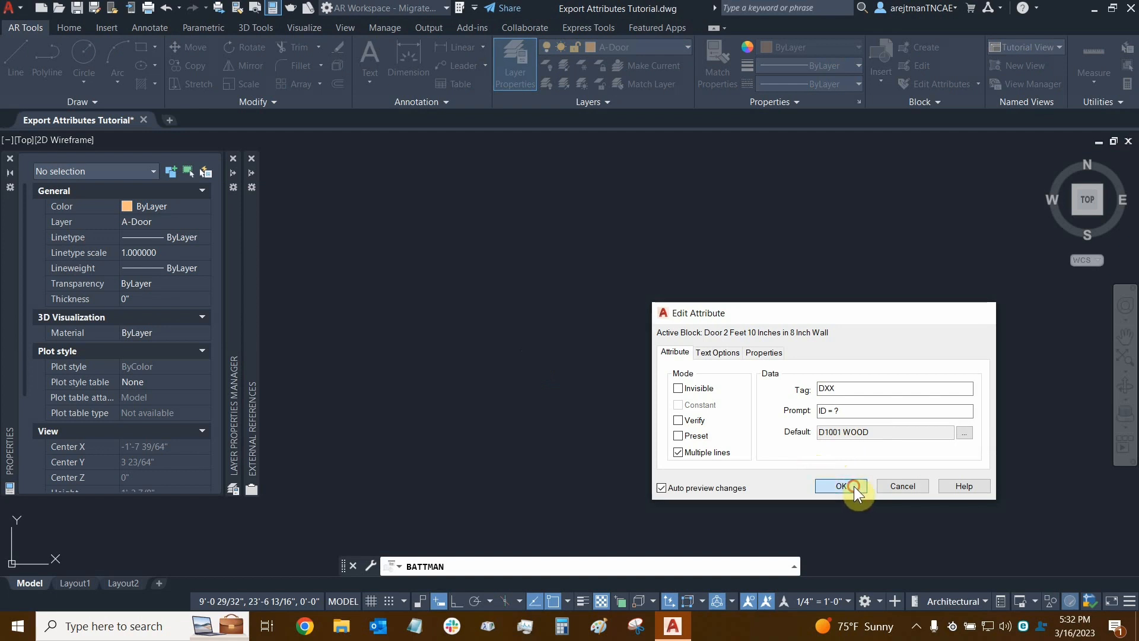
# - Accept the DXX attribute definition changes in the Edit Attribute dialog
pyautogui.click(840, 486)
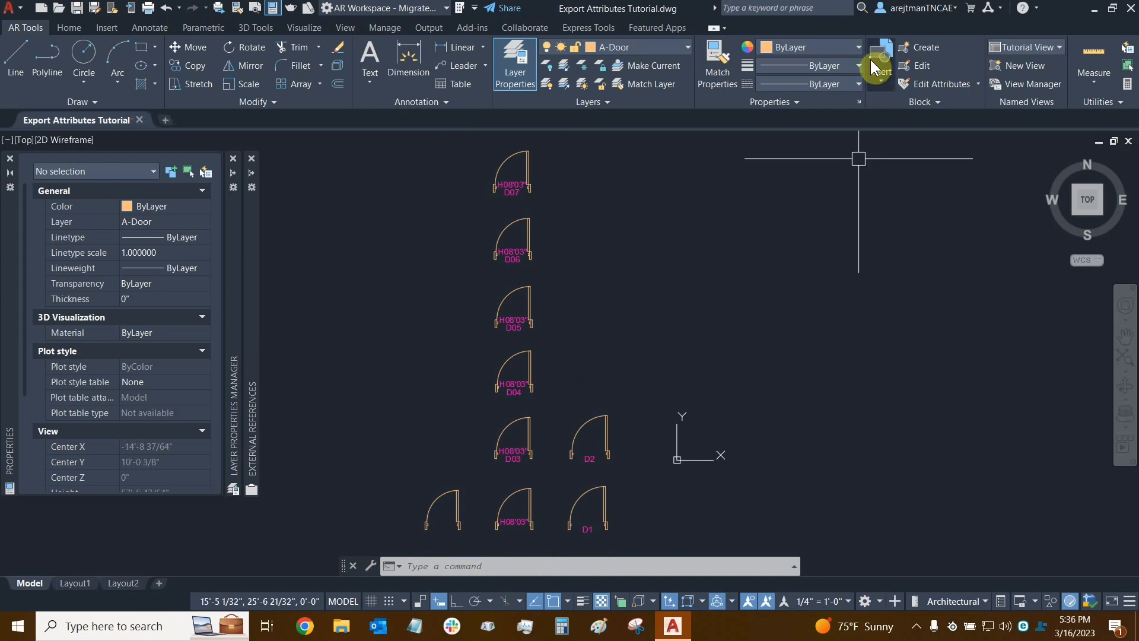
# - Pick the Door 2 Feet 10 Inches in 8 Inch Wall block from the Insert gallery
pyautogui.click(880, 66)
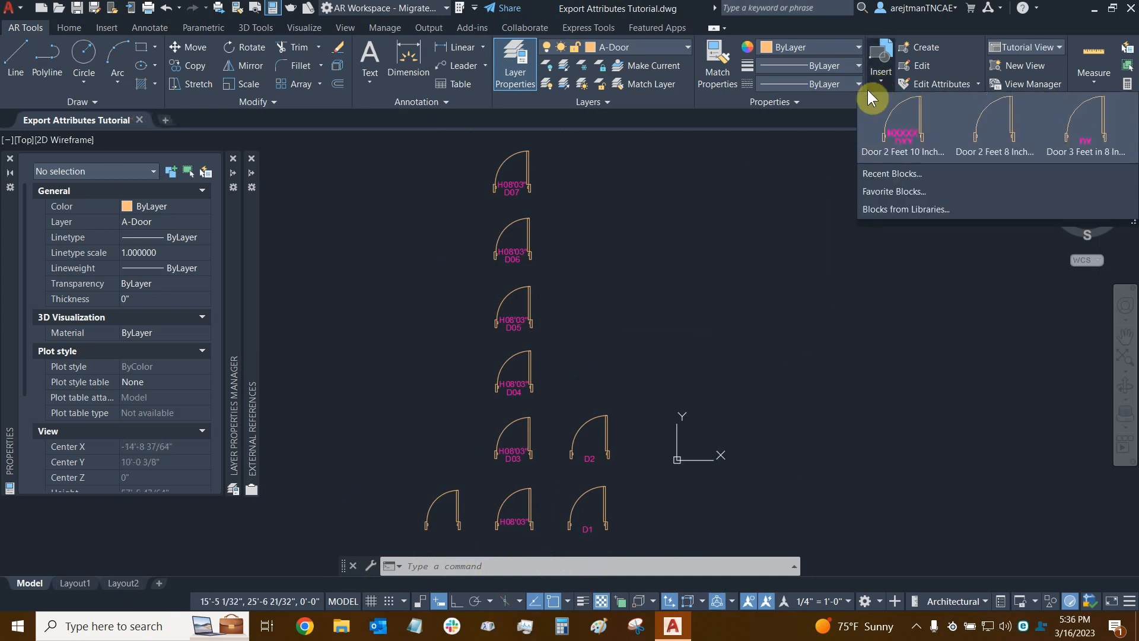
pyautogui.moveTo(917, 134)
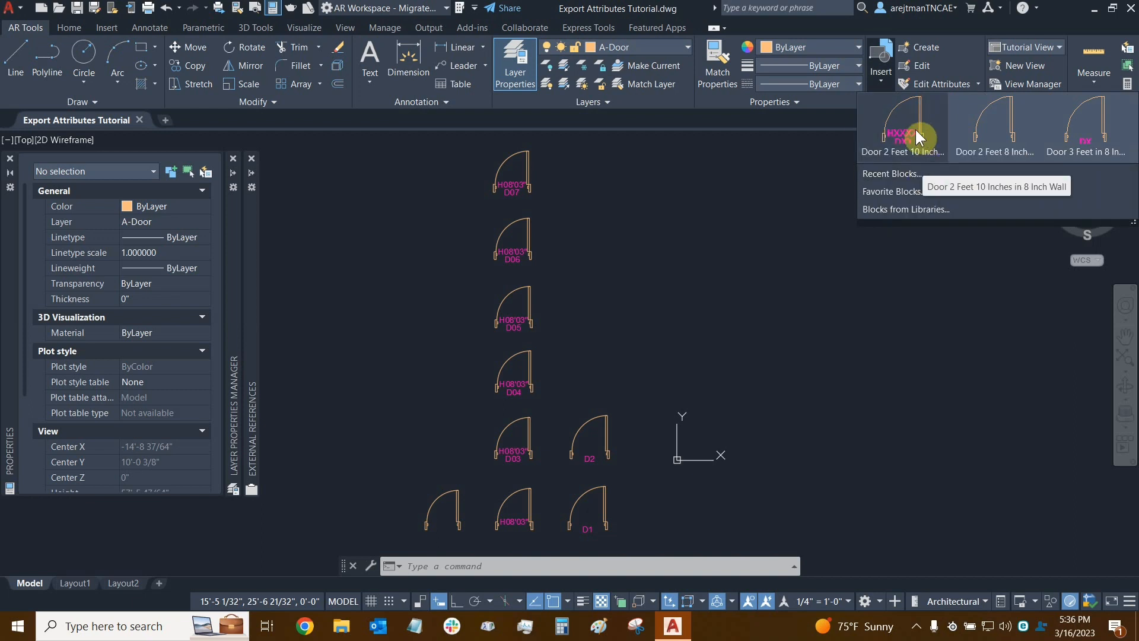
pyautogui.click(903, 123)
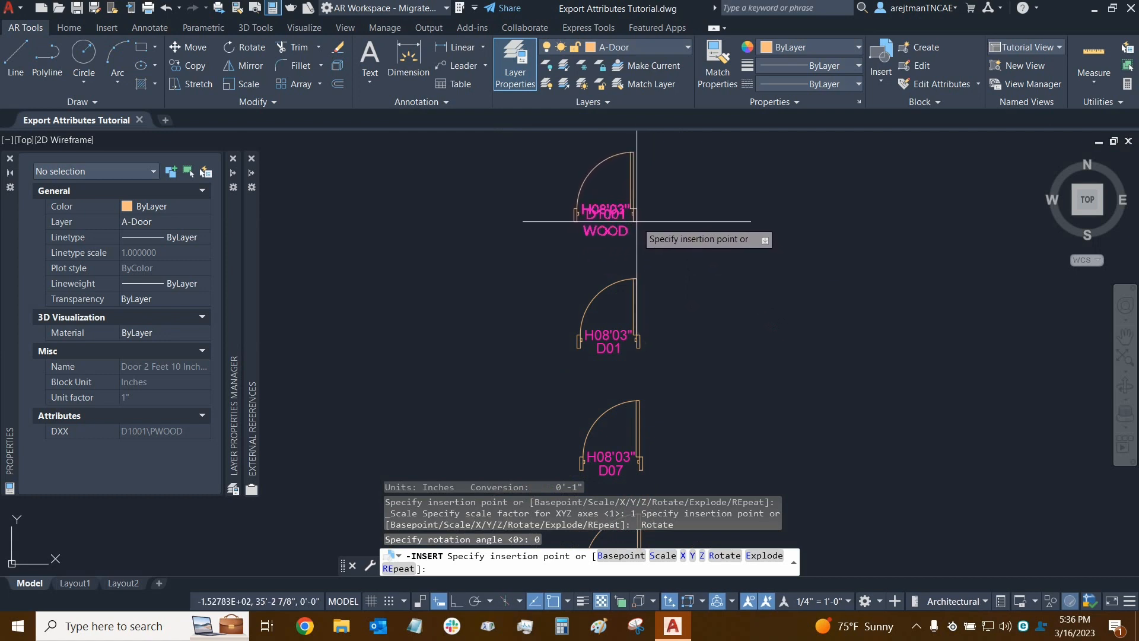
pyautogui.moveTo(639, 214)
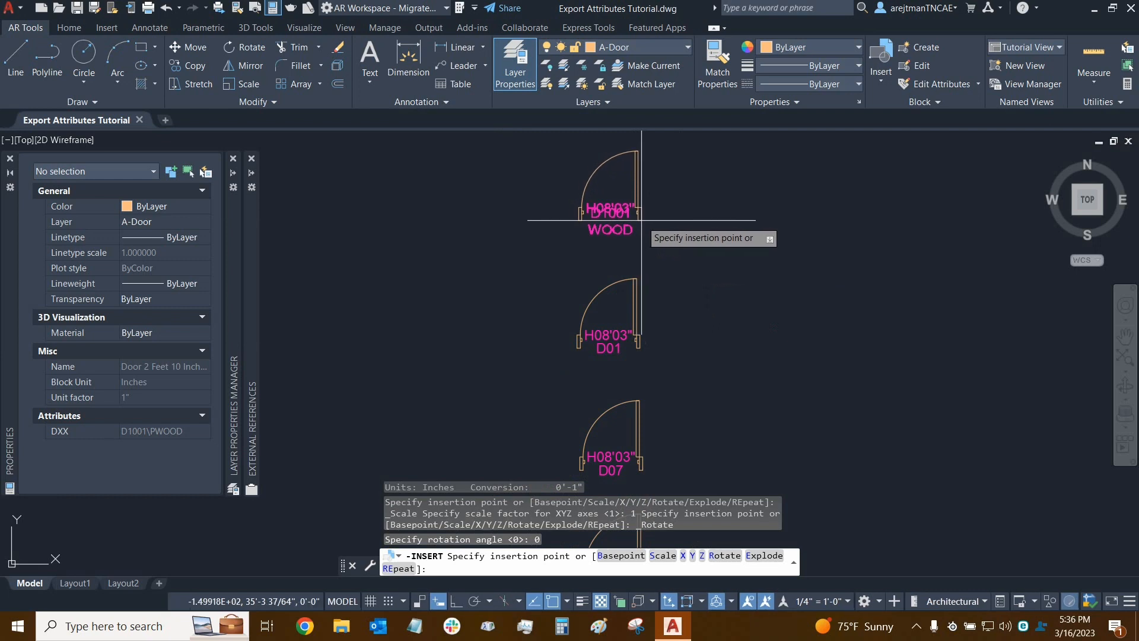
# - Place the door, narrow its D1001 WOOD tag box to door width, and accept
pyautogui.click(640, 213)
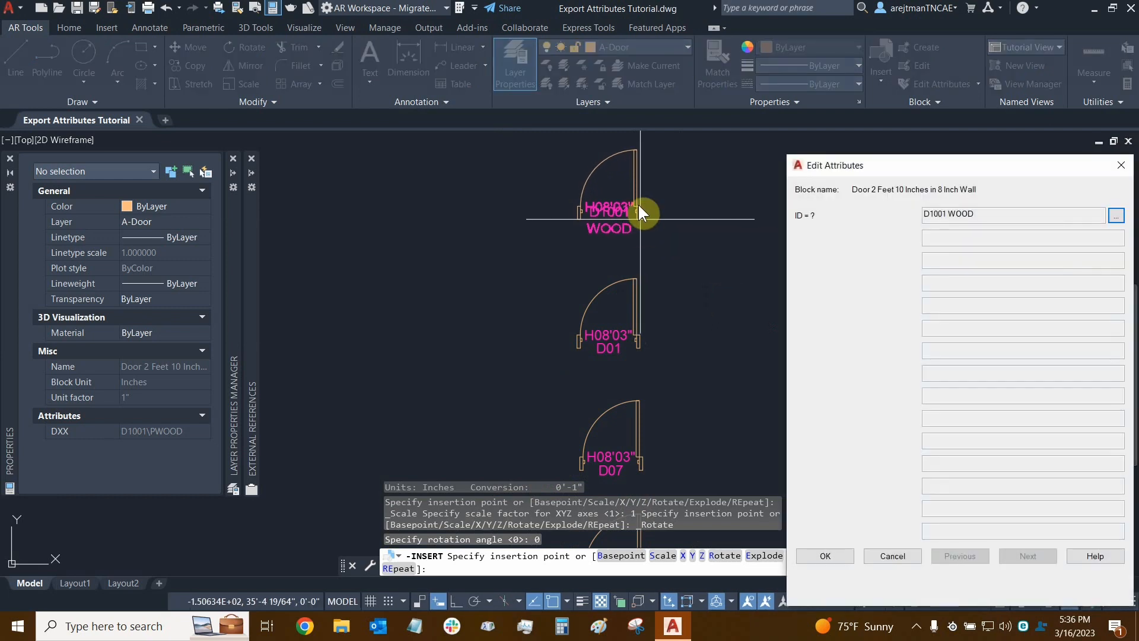
pyautogui.moveTo(858, 272)
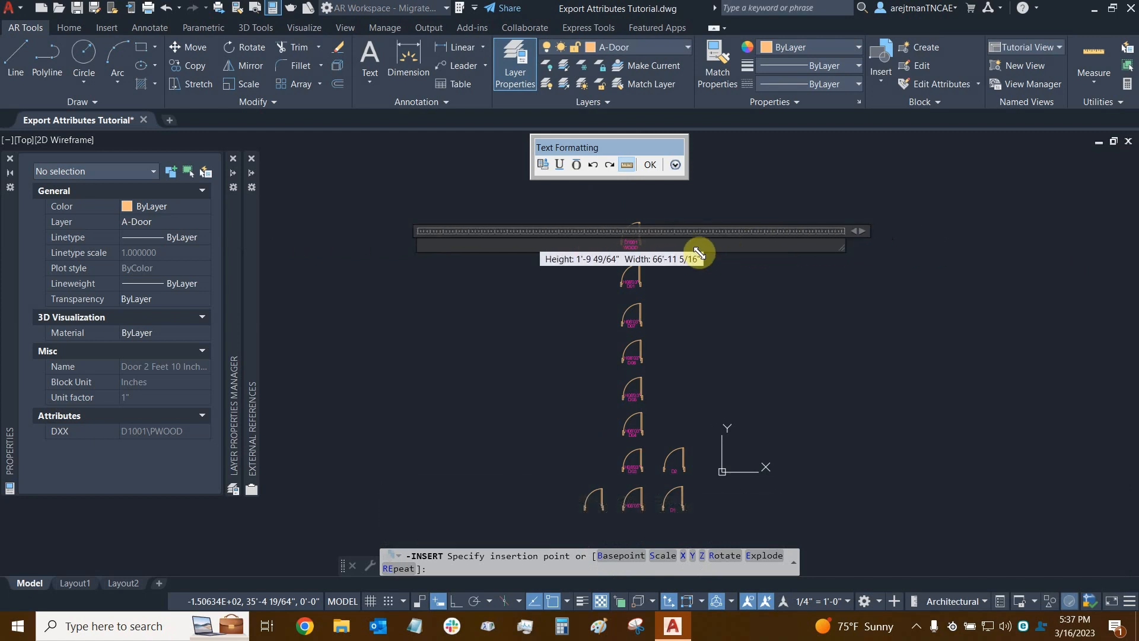
pyautogui.moveTo(697, 253); pyautogui.dragTo(470, 242)
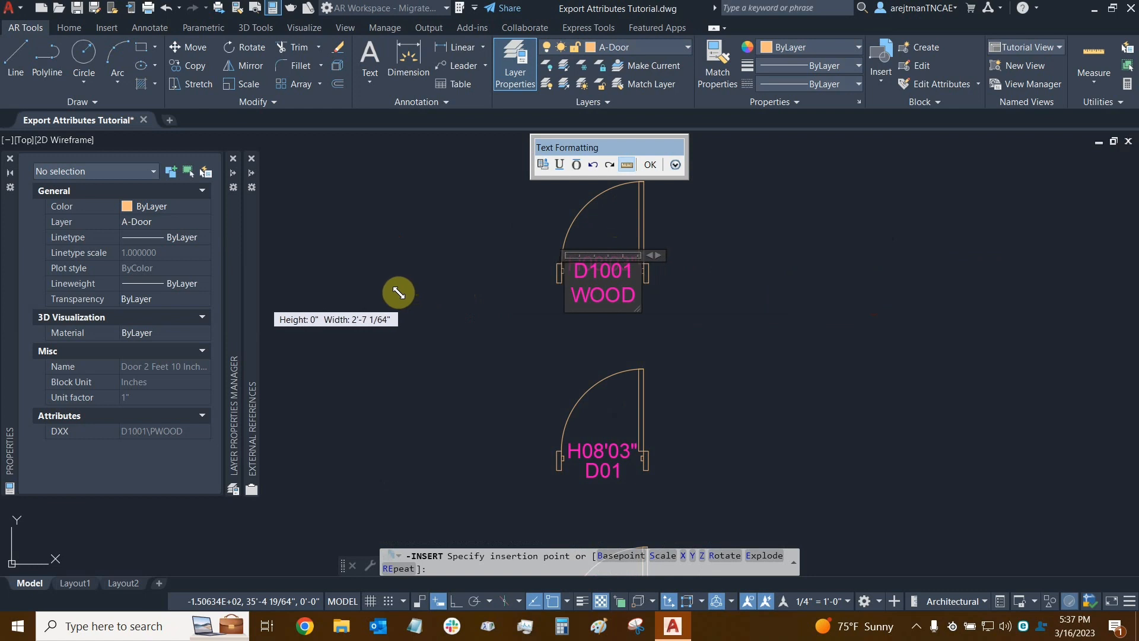
pyautogui.moveTo(403, 303)
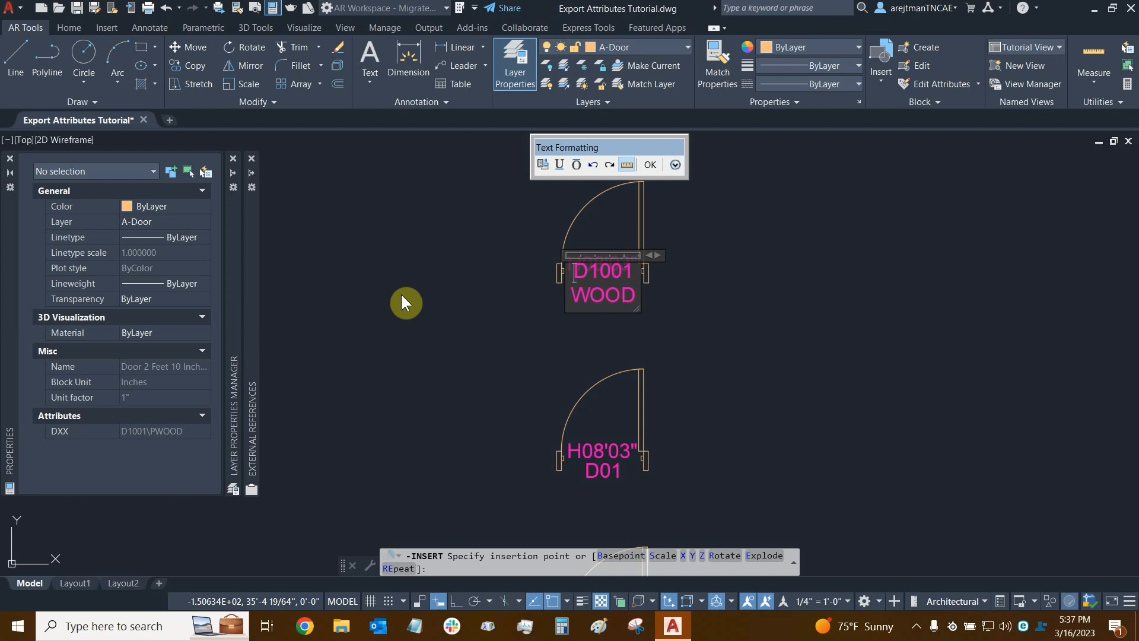
pyautogui.moveTo(514, 294)
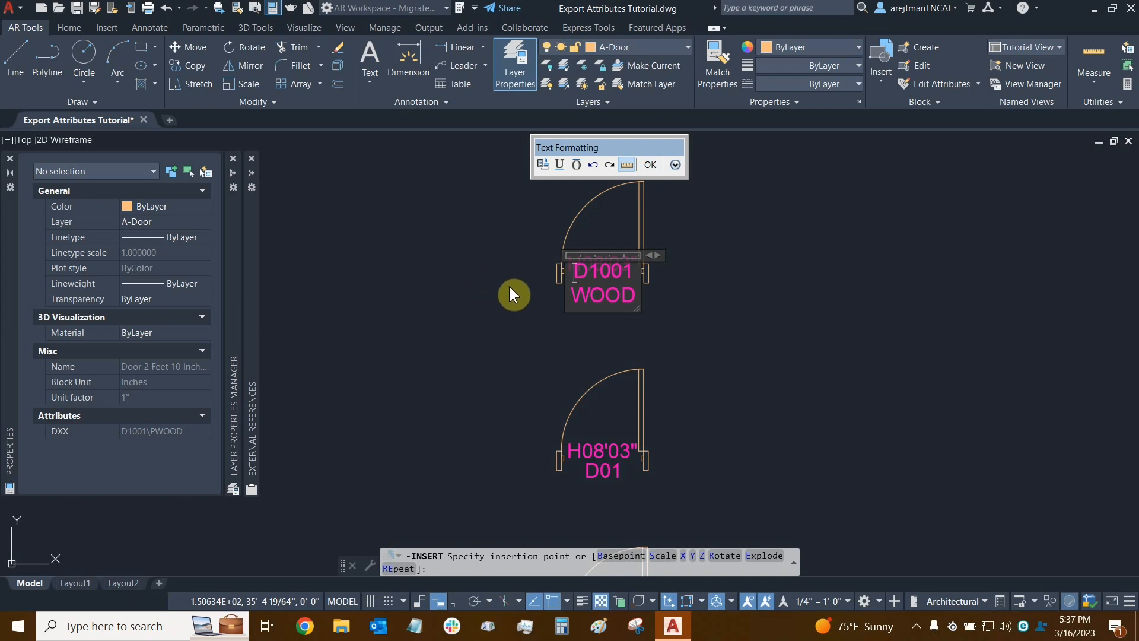
pyautogui.moveTo(525, 286)
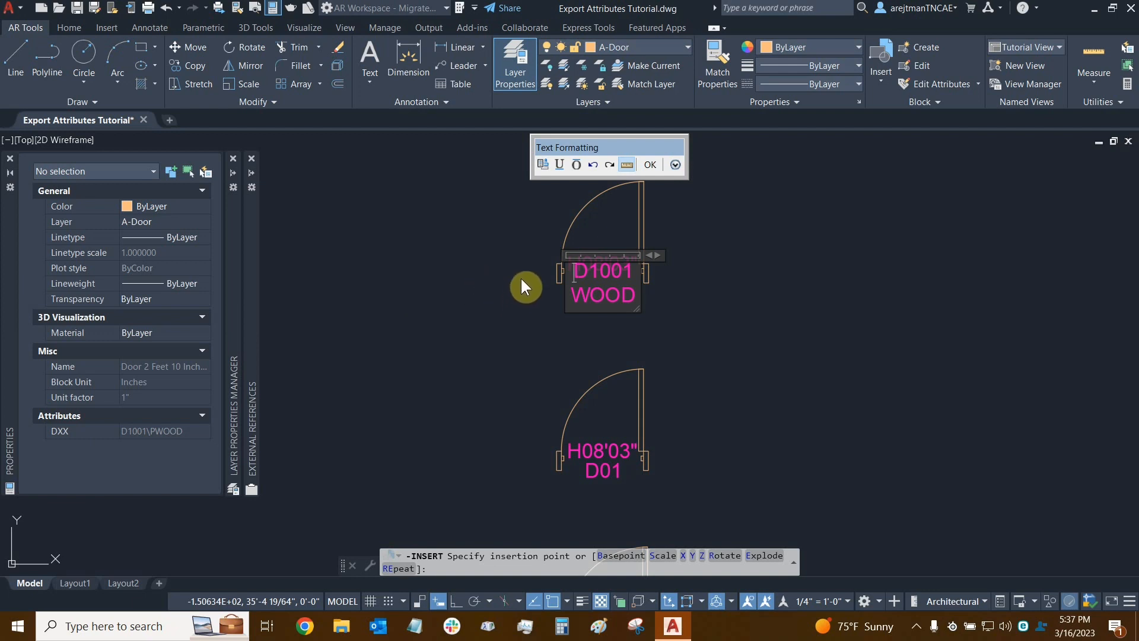
pyautogui.moveTo(638, 298)
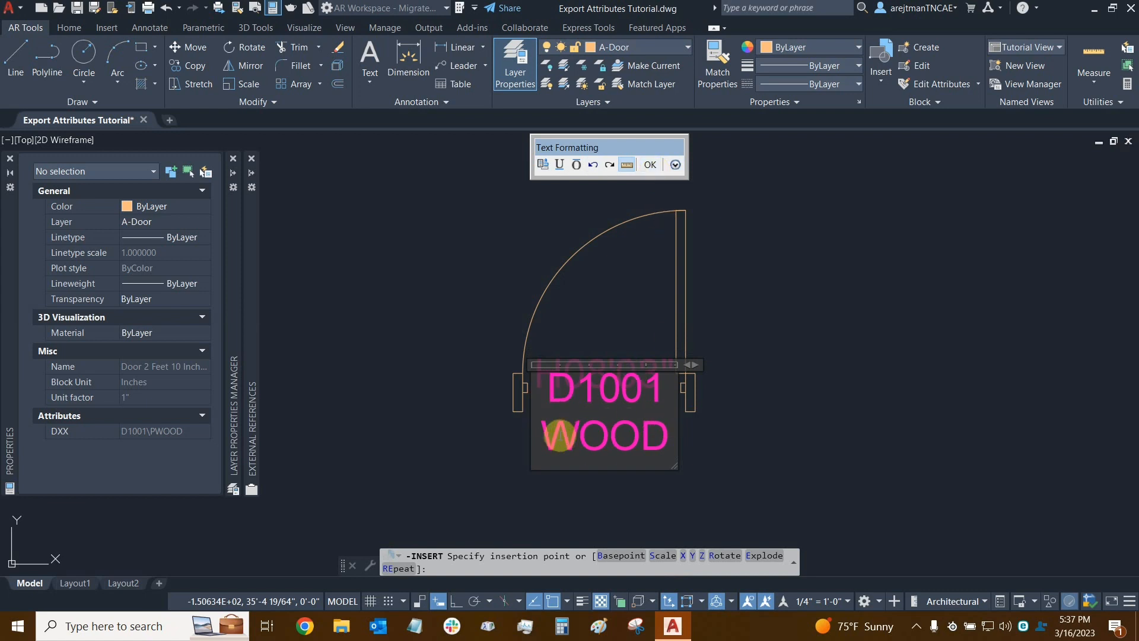
pyautogui.moveTo(649, 164)
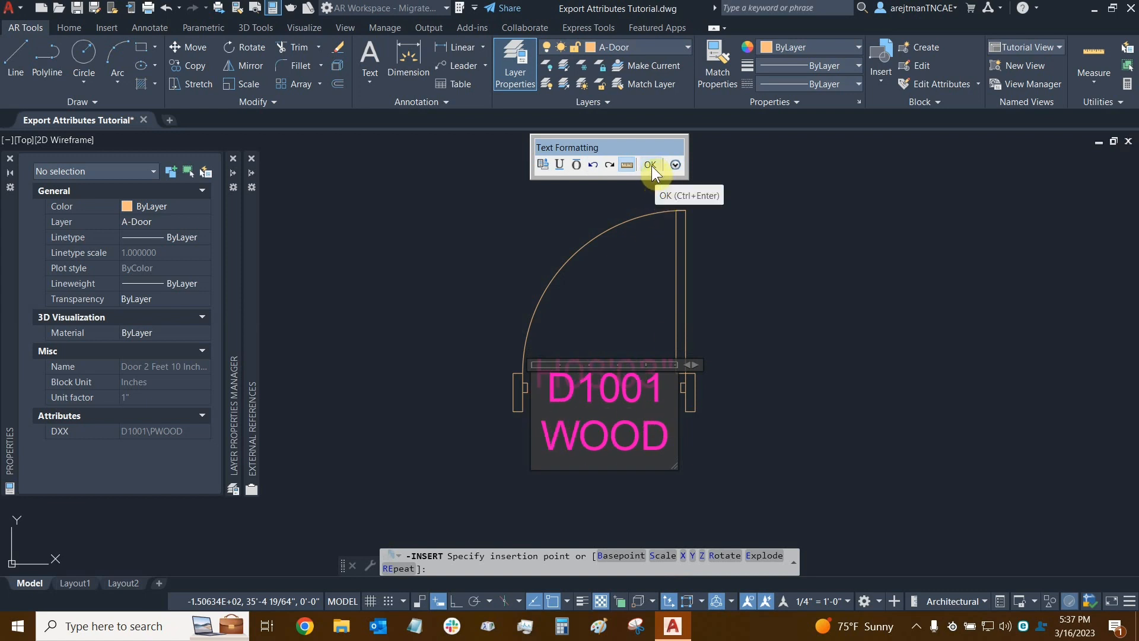
pyautogui.click(651, 165)
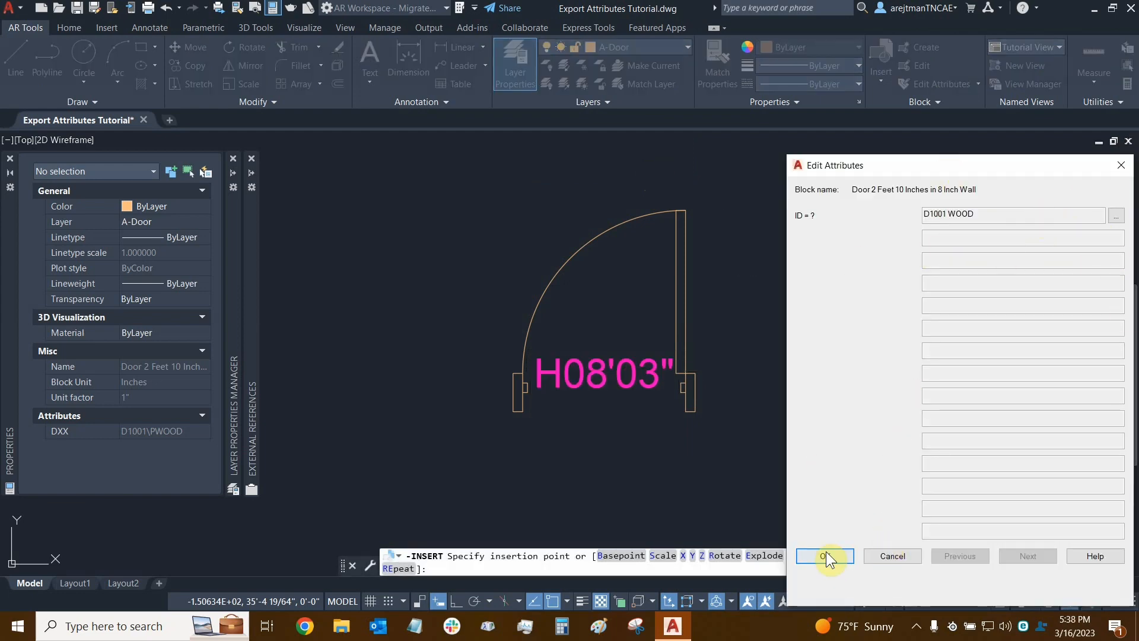
pyautogui.click(823, 556)
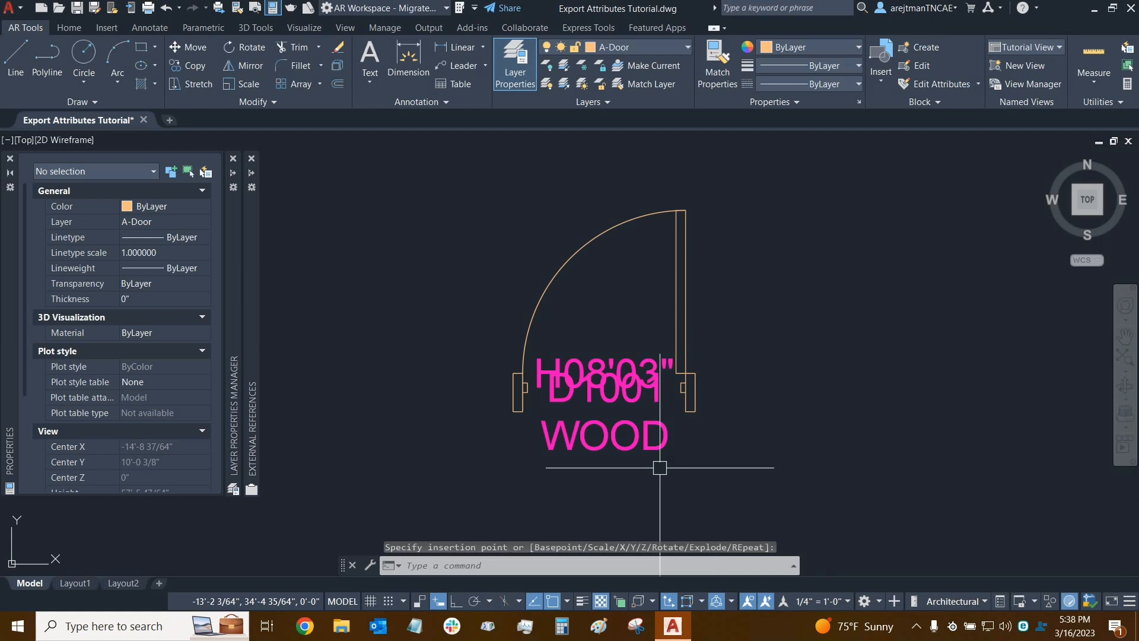